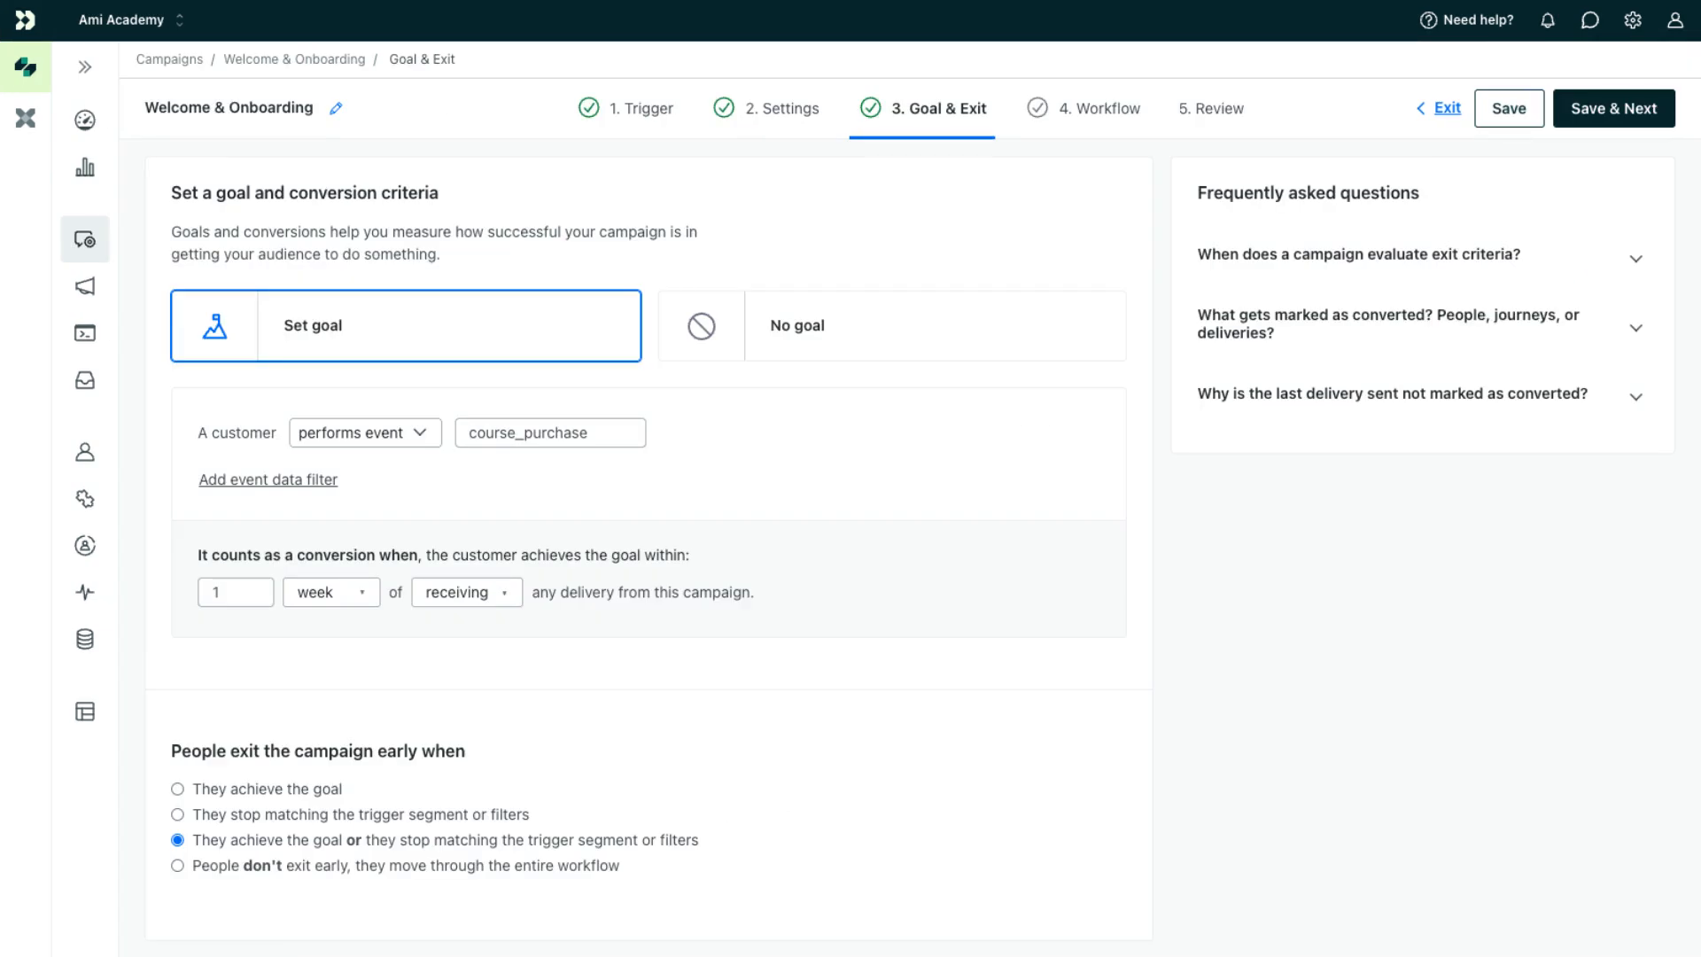
Step: Save the course_purchase goal (within 1 week) with goal-or-trigger-mismatch exit and continue
{"action": "left_click", "coordinate": [1612, 107]}
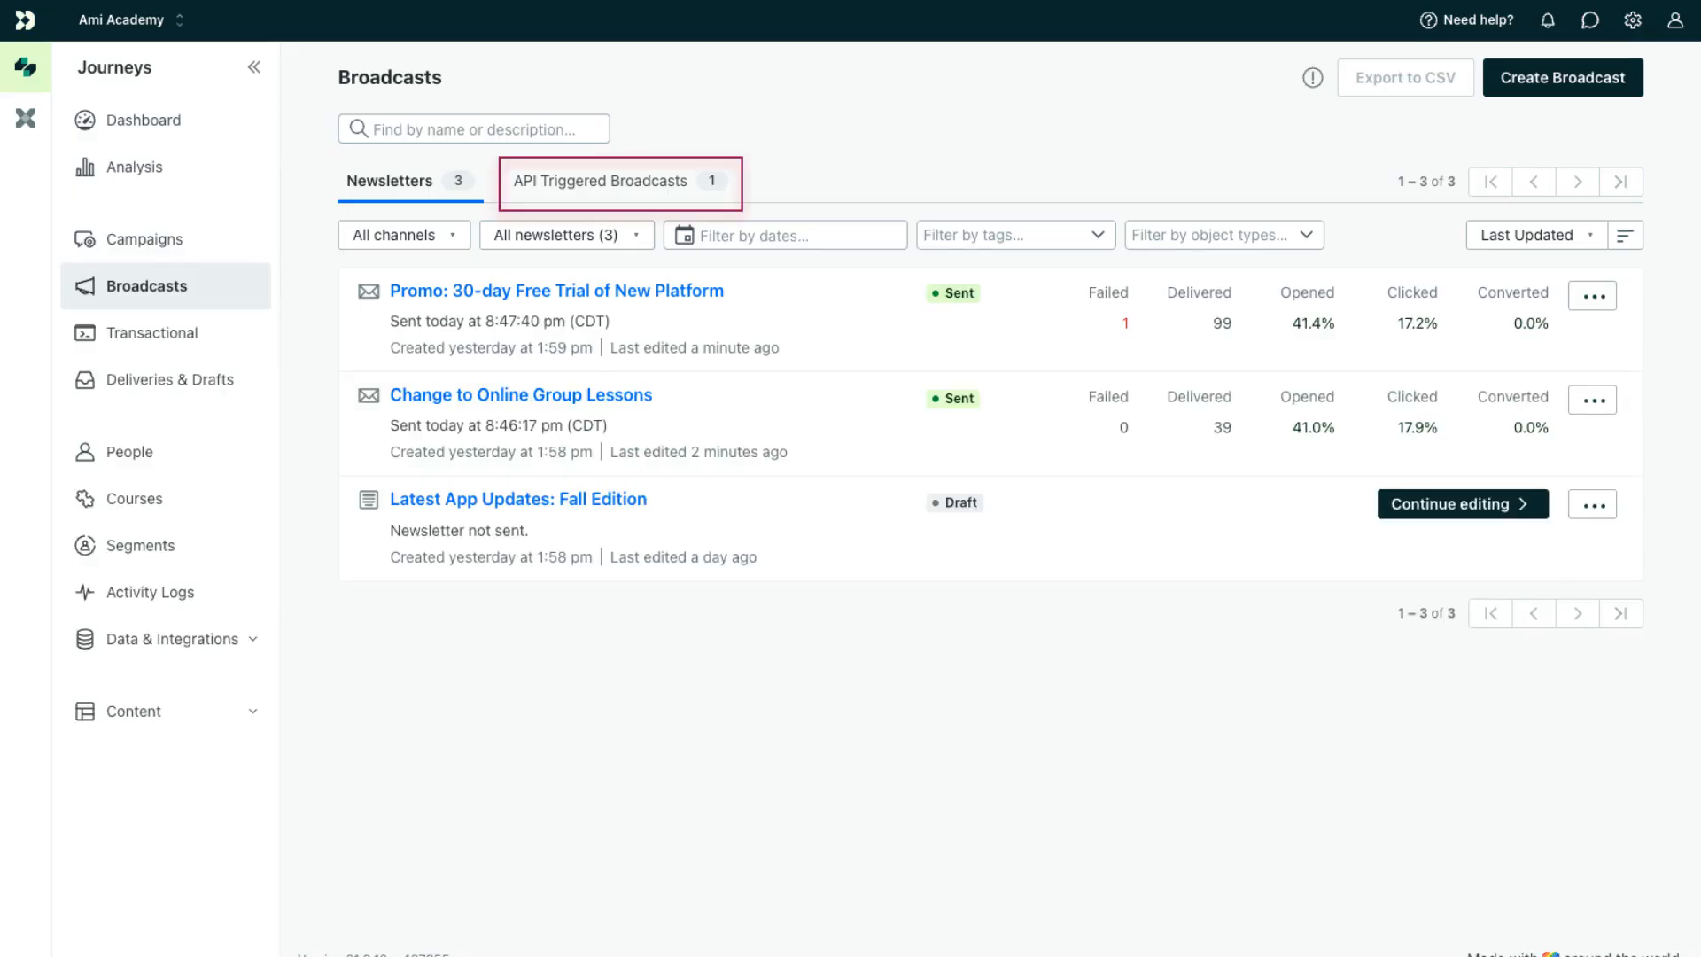
Step: Resume the Fall Edition draft and advance past Content to the Review step
{"action": "left_click", "coordinate": [1452, 503]}
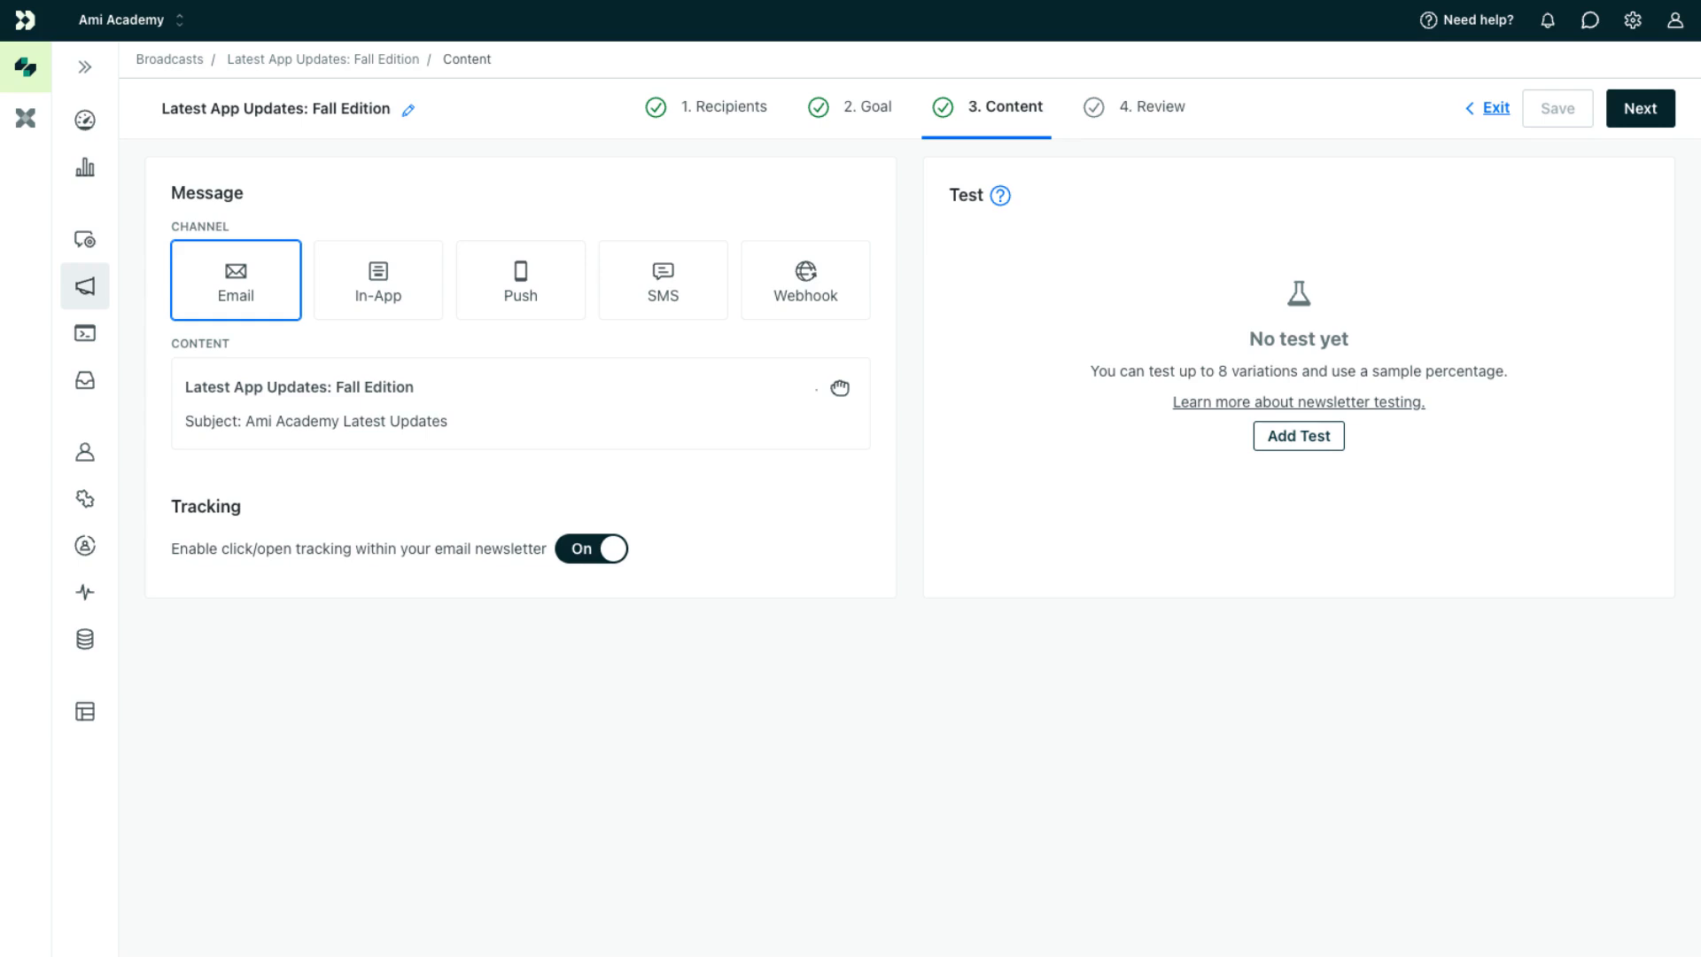
{"action": "left_click", "coordinate": [1638, 107]}
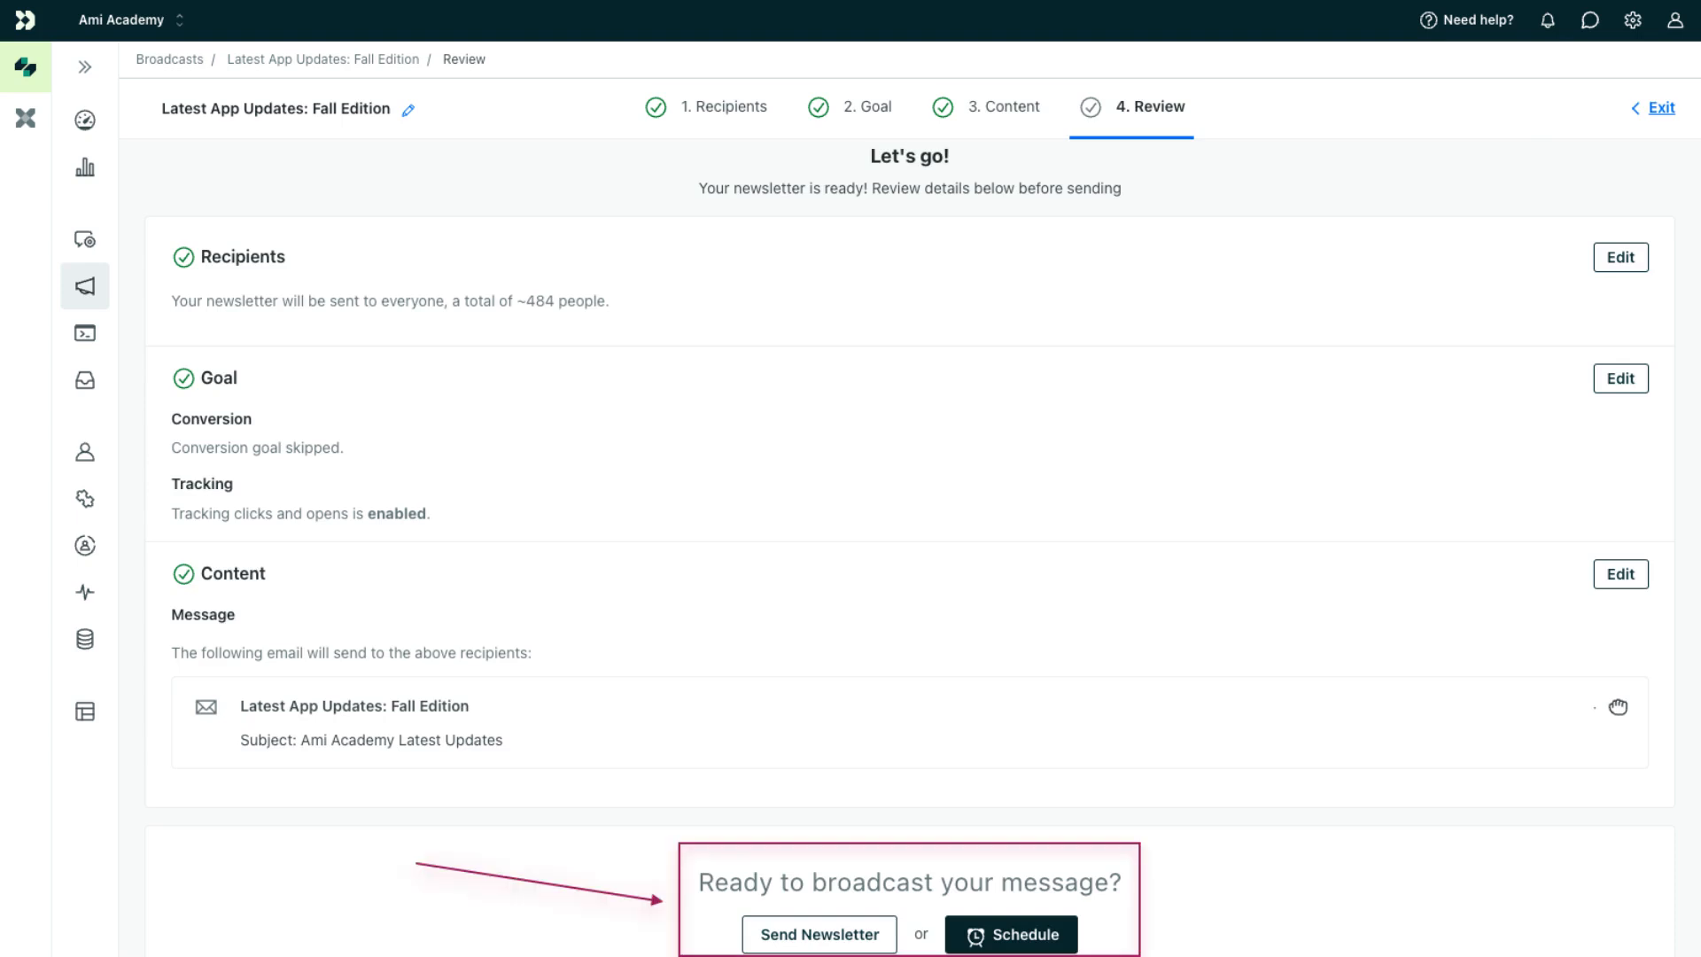